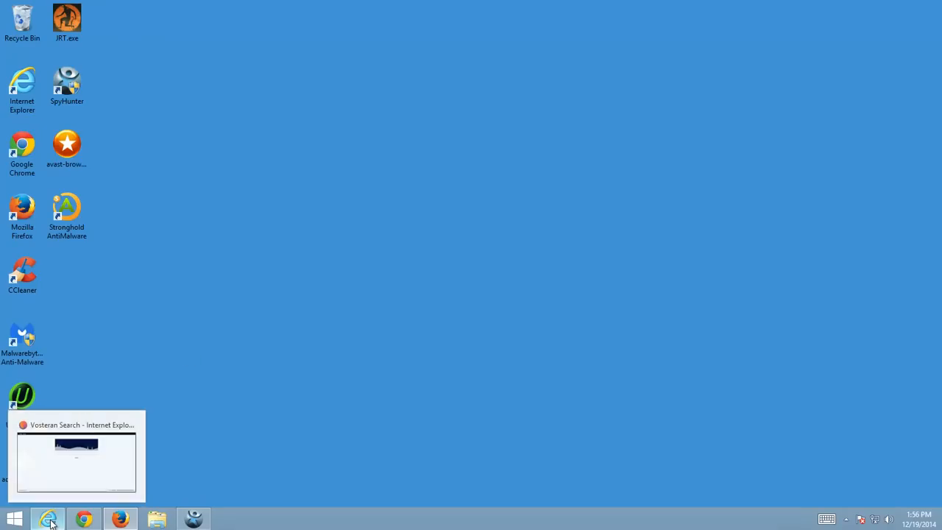
Demonstrate the Vosteran Search hijack in Internet Explorer by searching '123'.
left_click(76, 457)
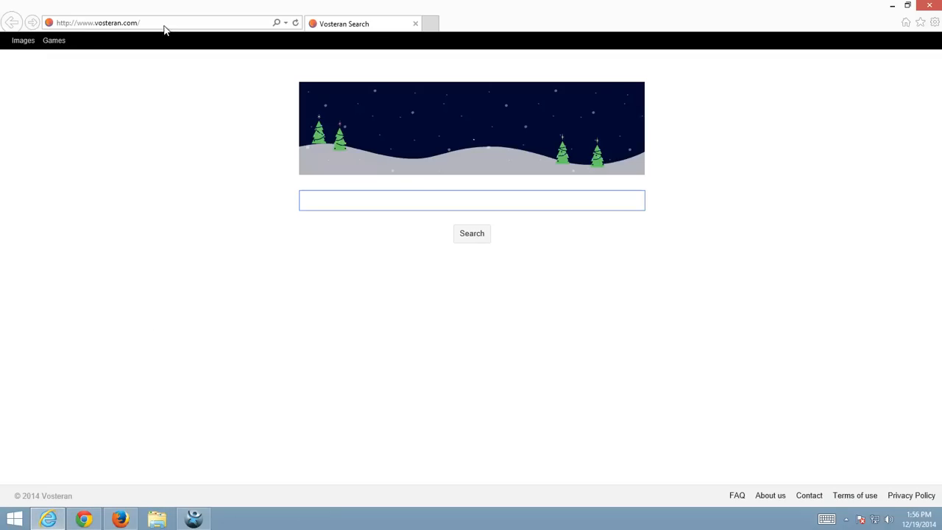
mouse_move(336, 194)
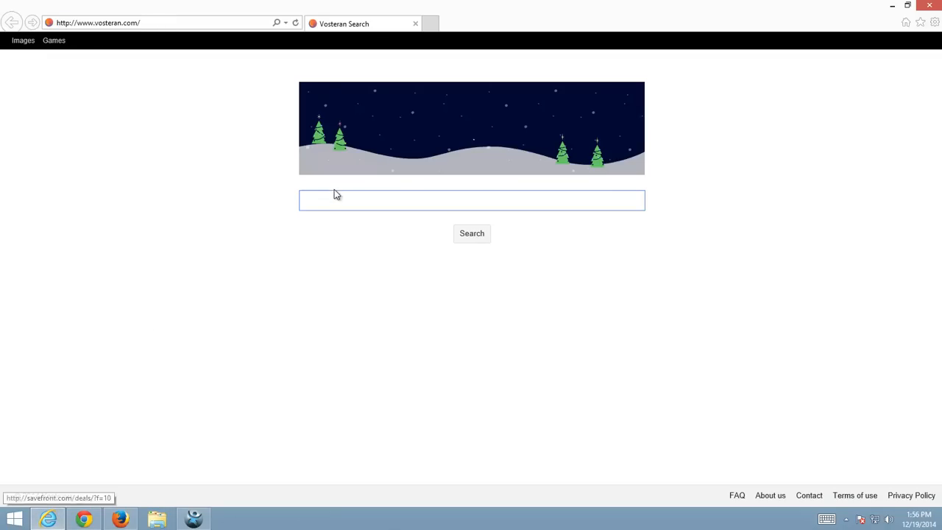
left_click(471, 200)
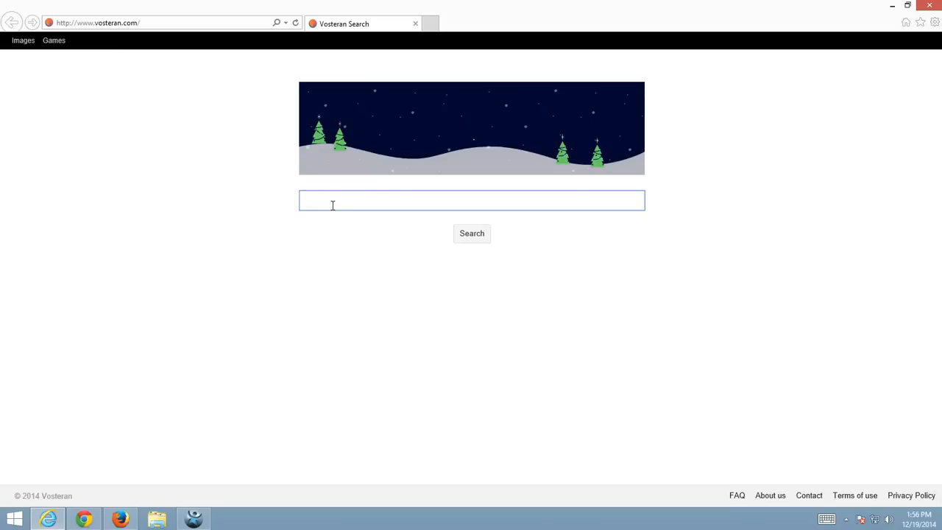
type("123")
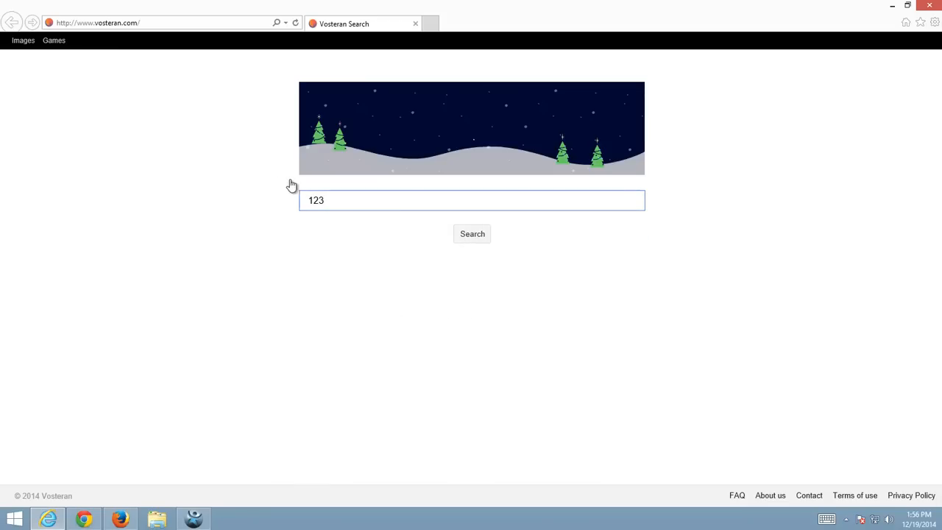
left_click(471, 233)
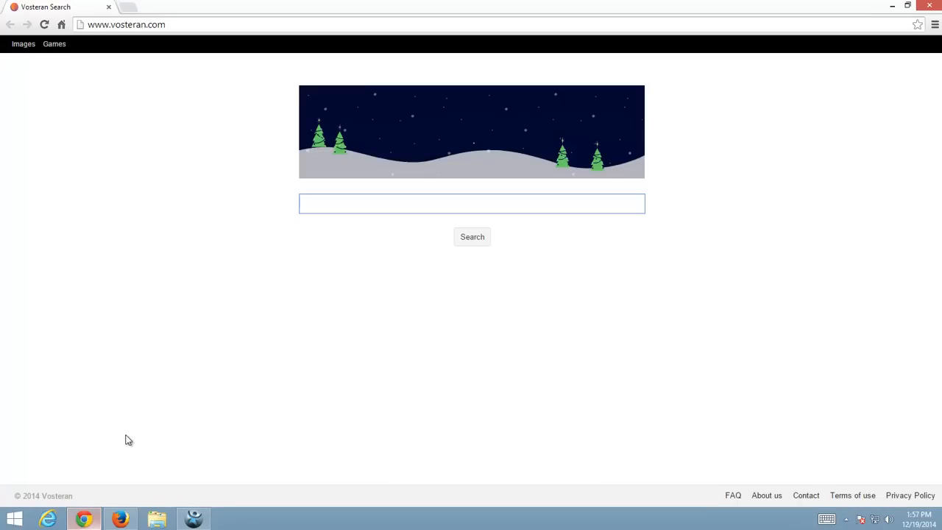
mouse_move(447, 330)
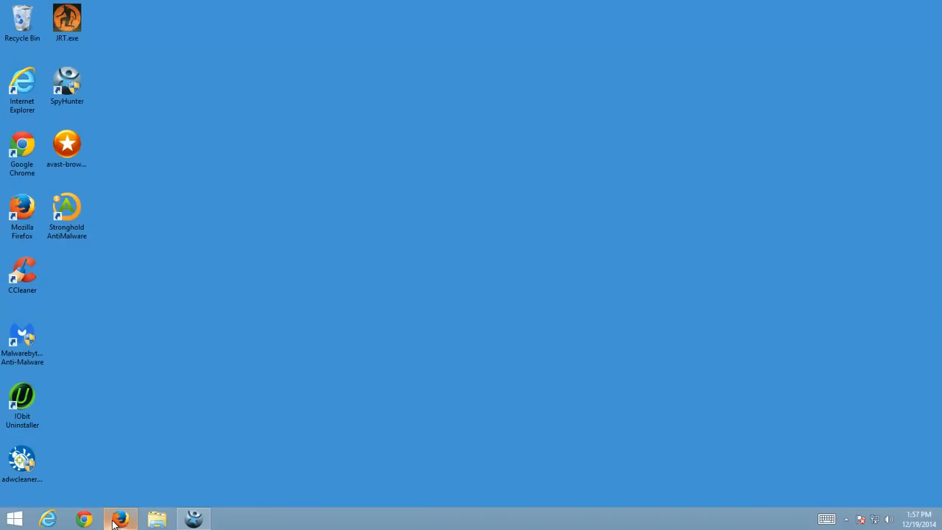
left_click(121, 518)
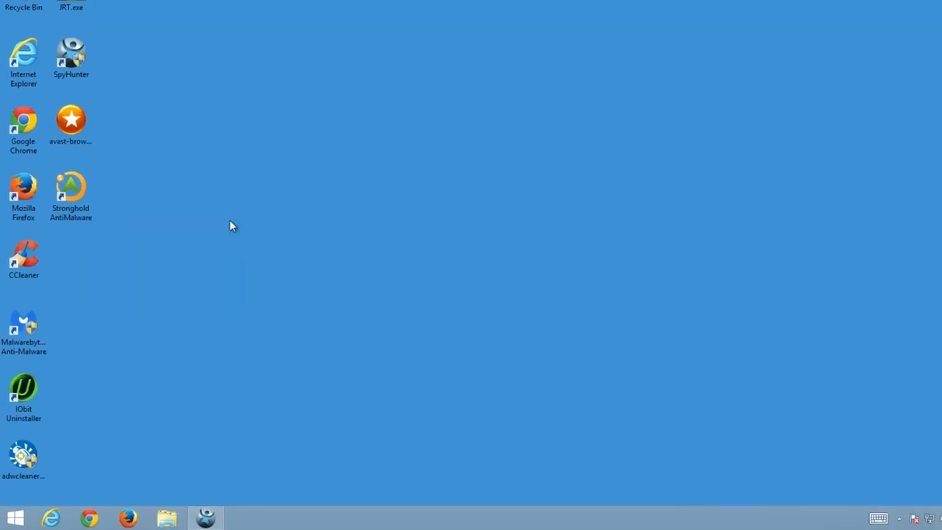
Reach the installed programs list via the Start right-click menu and Control Panel.
right_click(15, 518)
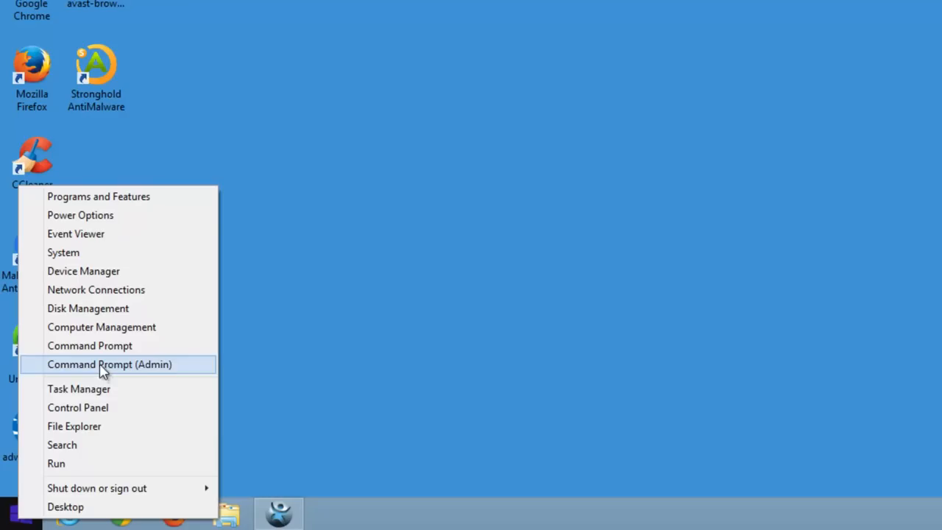
left_click(77, 406)
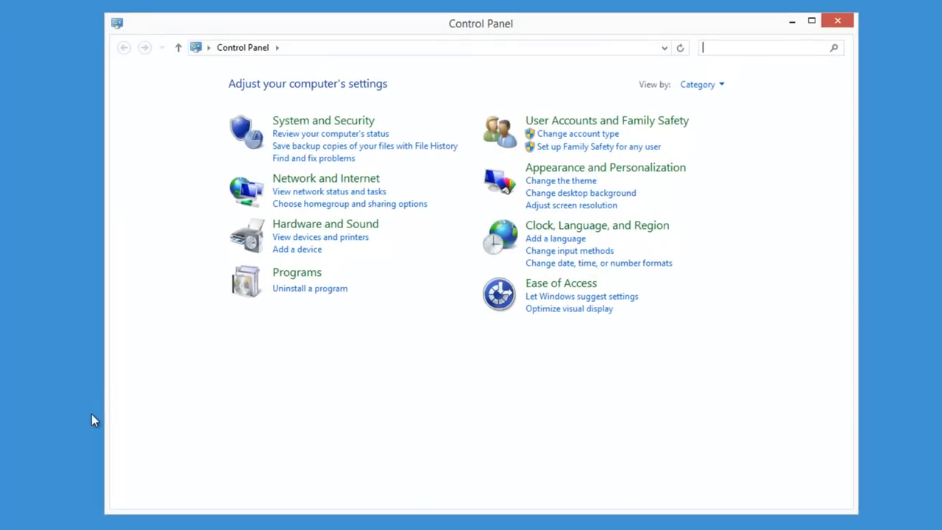
left_click(309, 287)
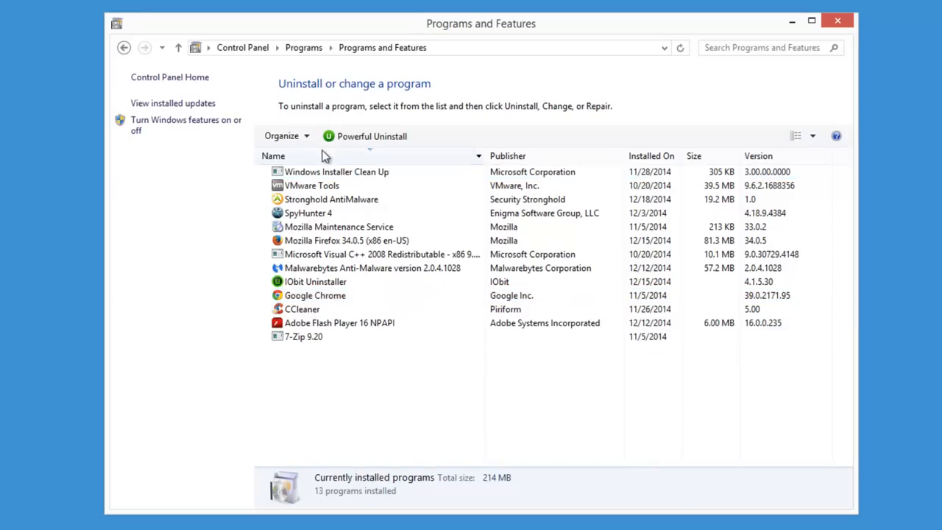
Sort programs by name A-Z, then by install date newest first, and return to Control Panel home.
left_click(312, 186)
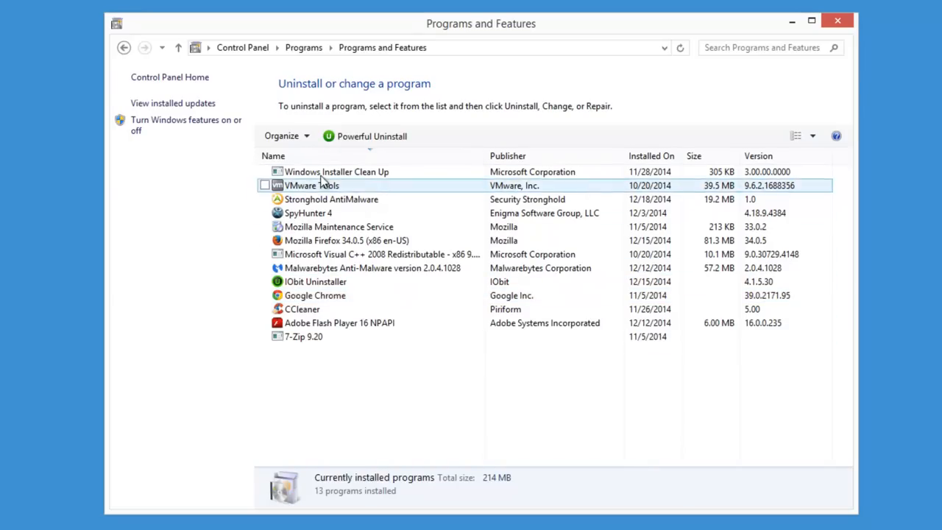
left_click(273, 156)
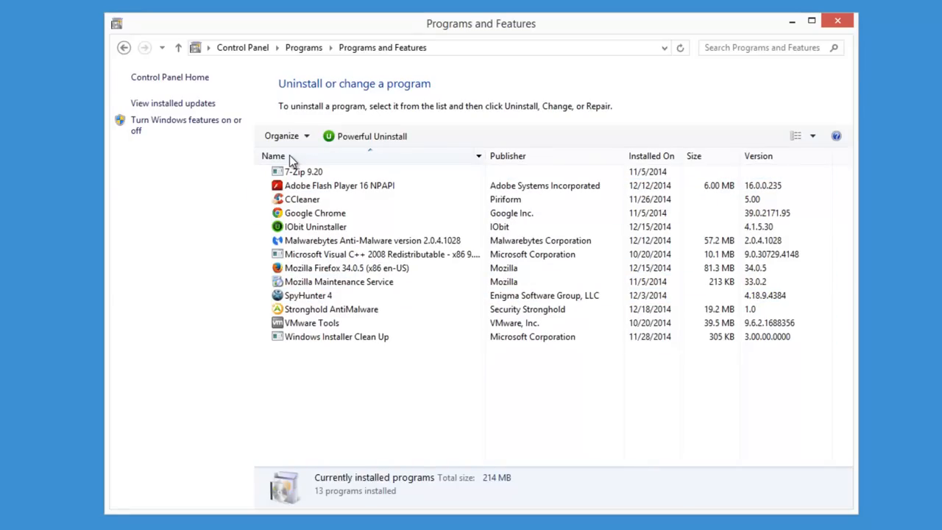
left_click(331, 309)
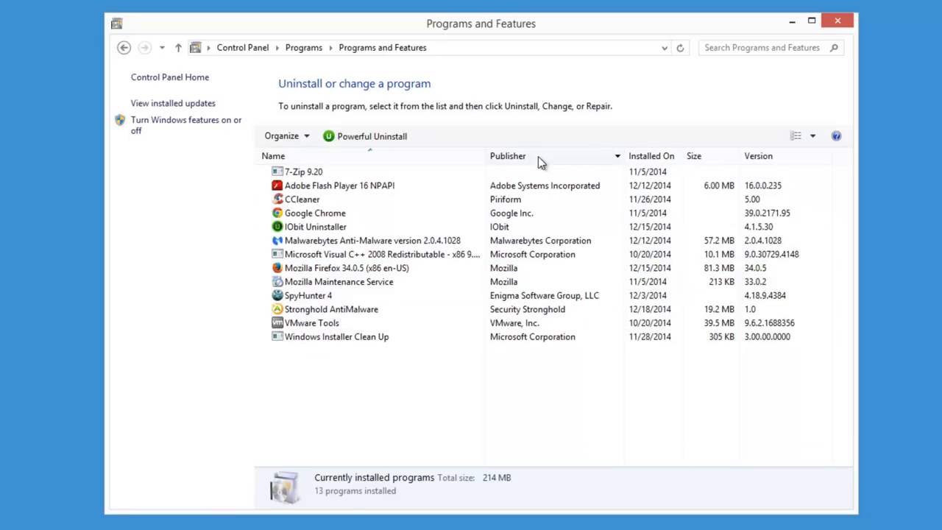
left_click(650, 156)
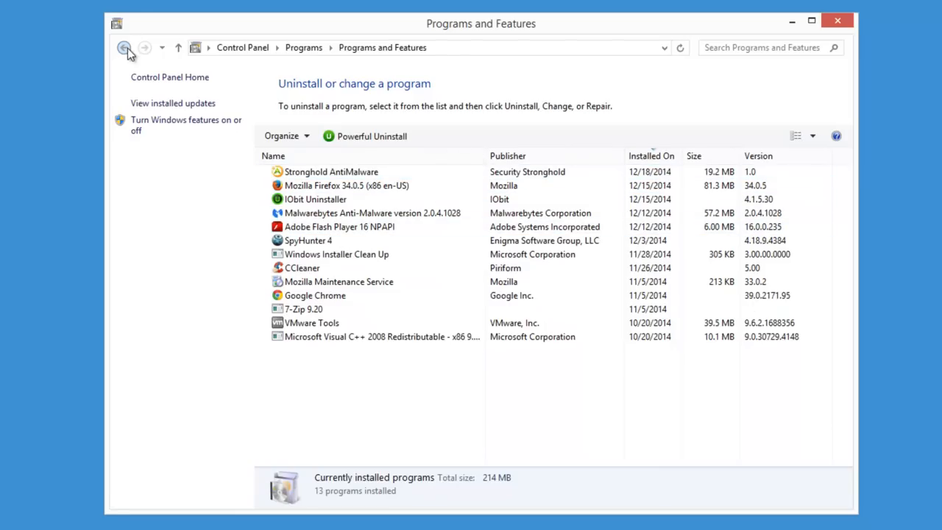
left_click(124, 47)
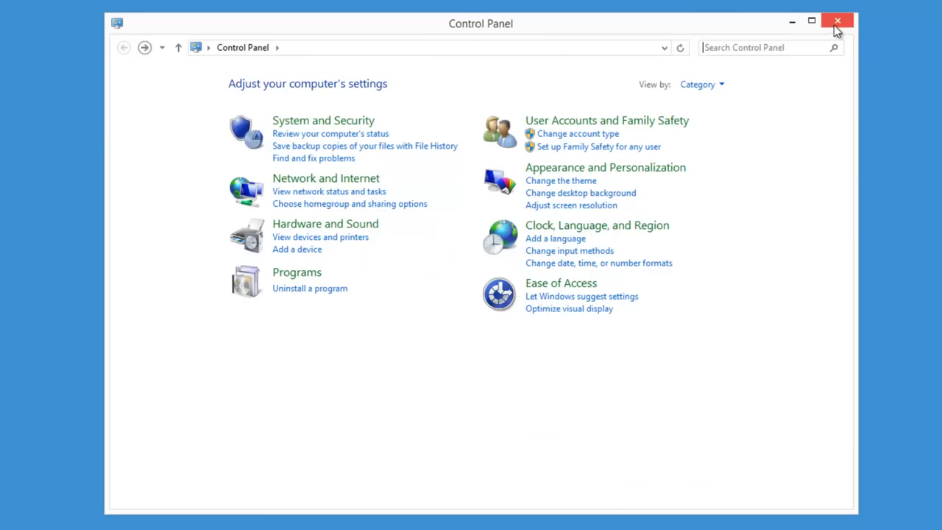
Close Control Panel and apply Quarantine to the three Vosteran items in Malwarebytes.
left_click(836, 20)
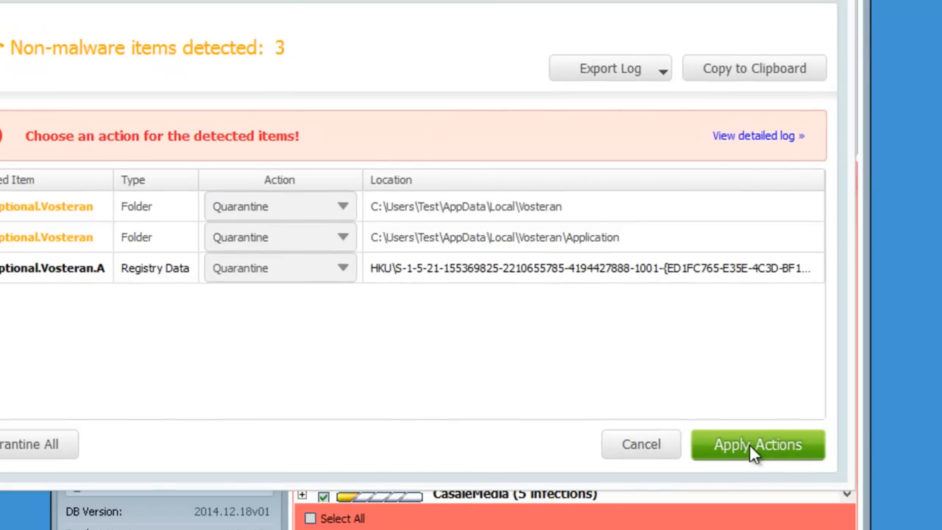
left_click(757, 444)
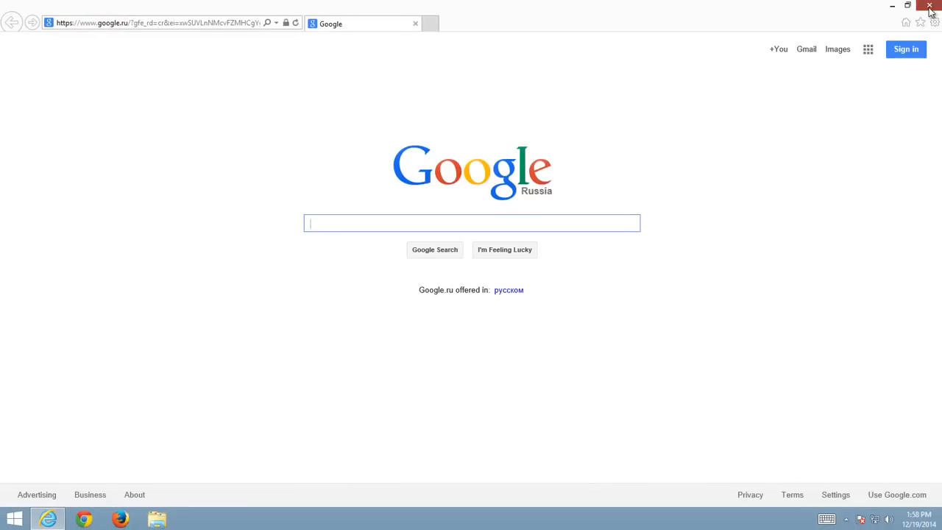
Close Internet Explorer, refresh the desktop, and close Firefox still showing Vosteran Search.
left_click(928, 6)
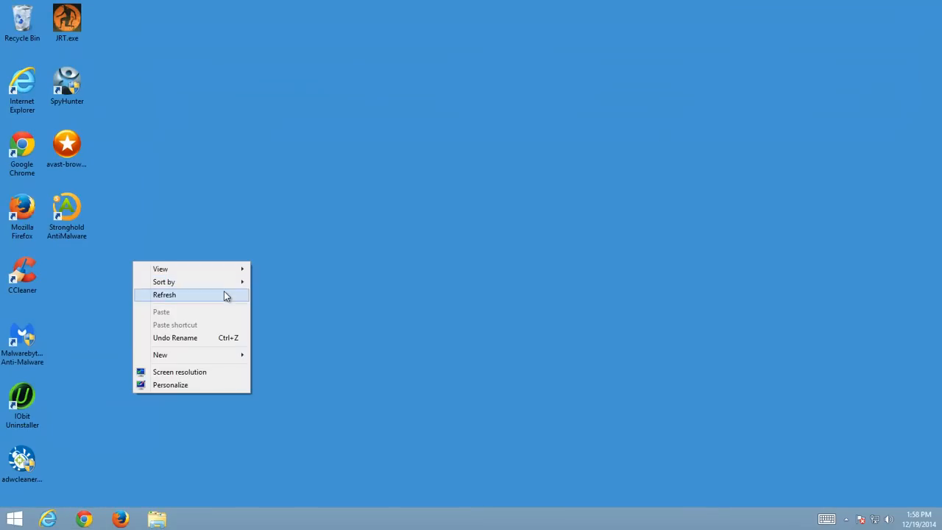
left_click(165, 294)
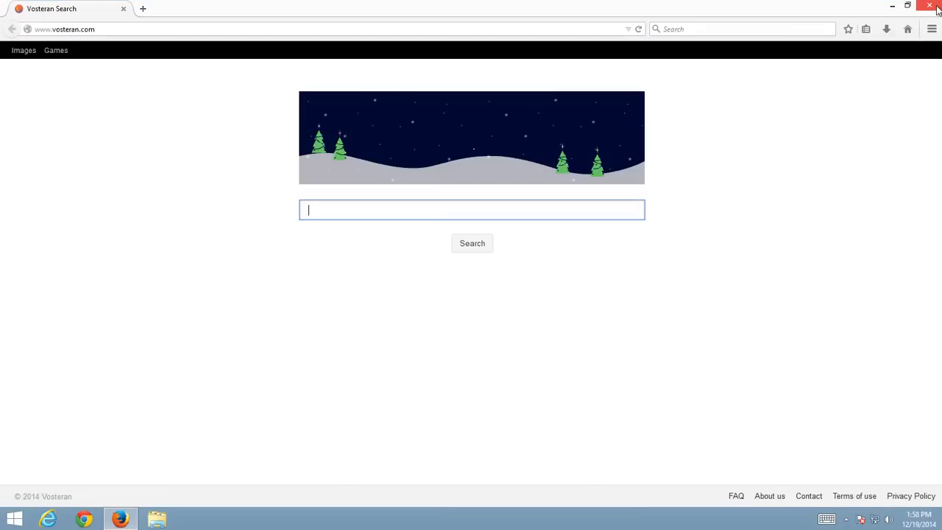
left_click(928, 6)
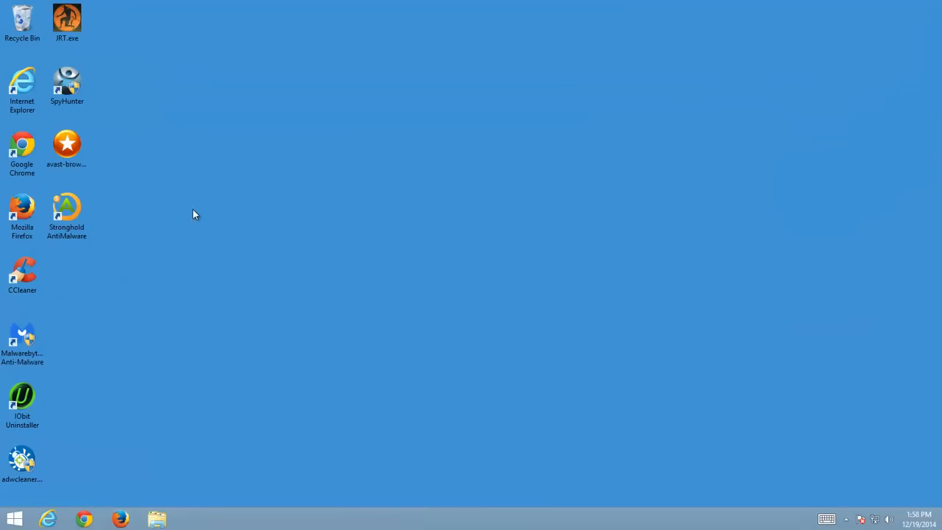
mouse_move(79, 387)
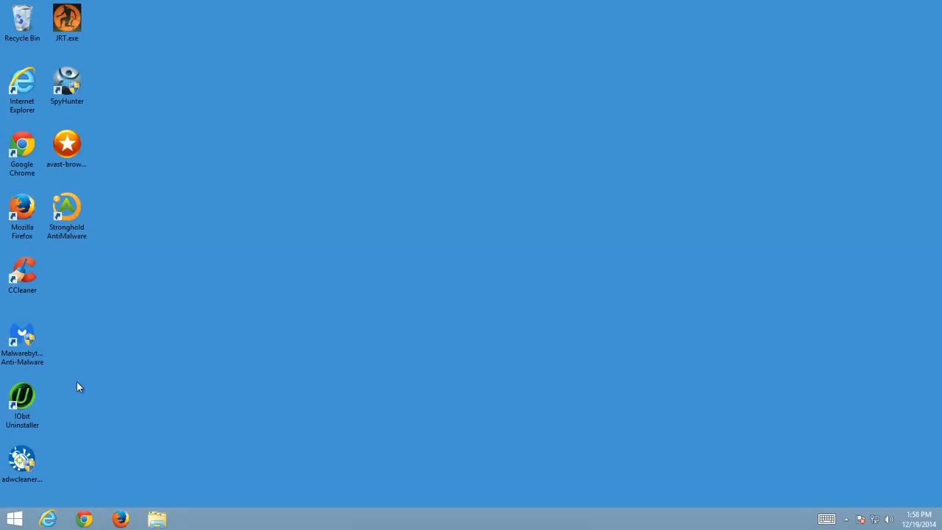
mouse_move(109, 386)
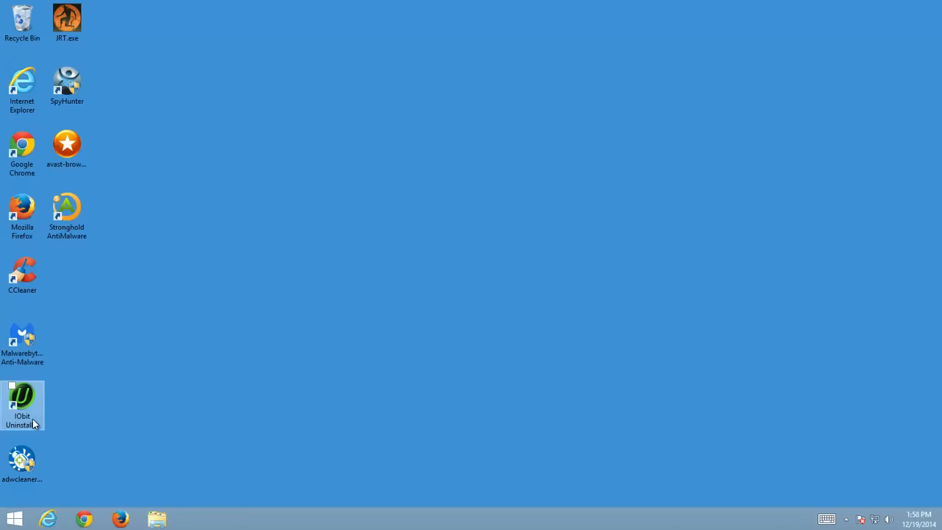
mouse_move(22, 437)
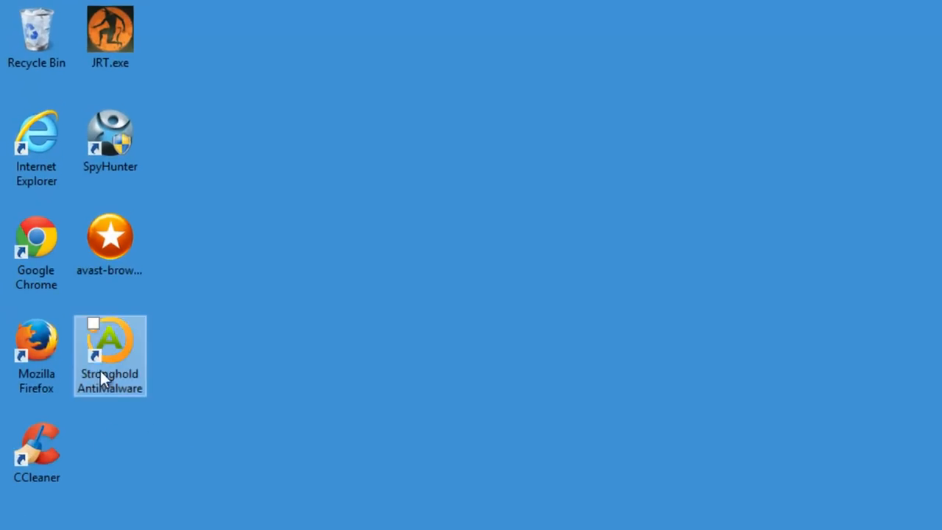
Launch Avast Browser Cleanup and remove the ExplorerWnd Helper add-on from Internet Explorer.
right_click(109, 354)
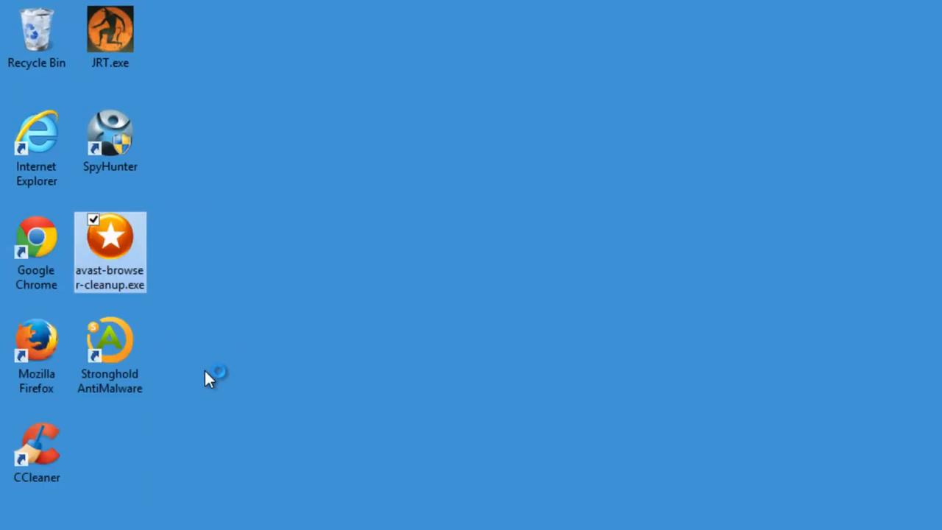
double_click(109, 235)
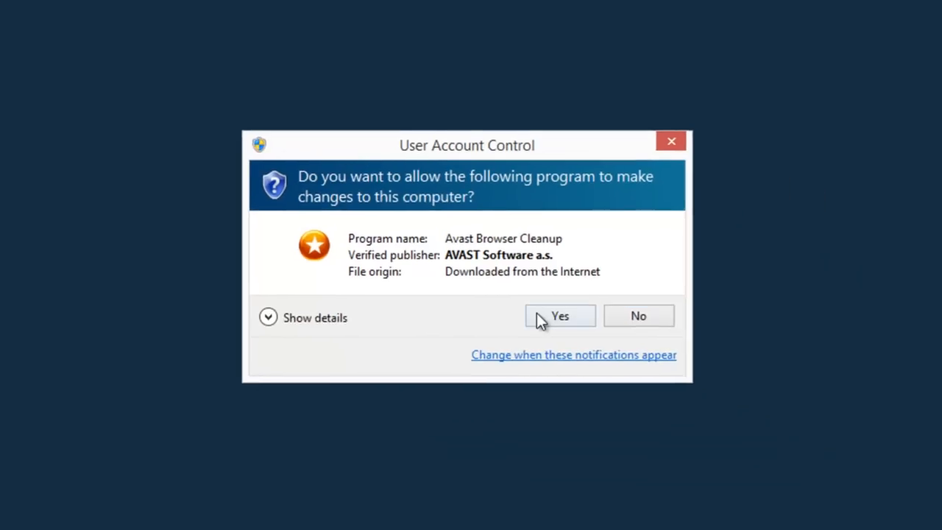
left_click(559, 315)
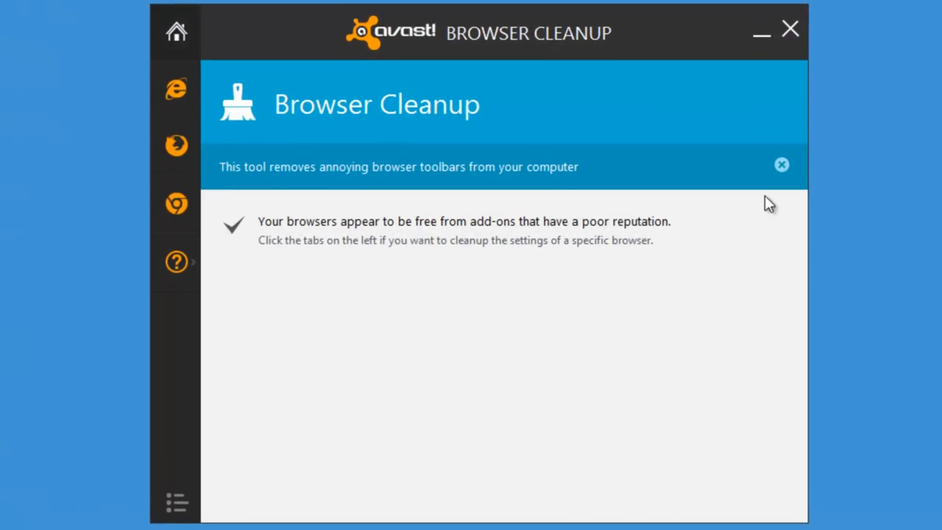
left_click(177, 88)
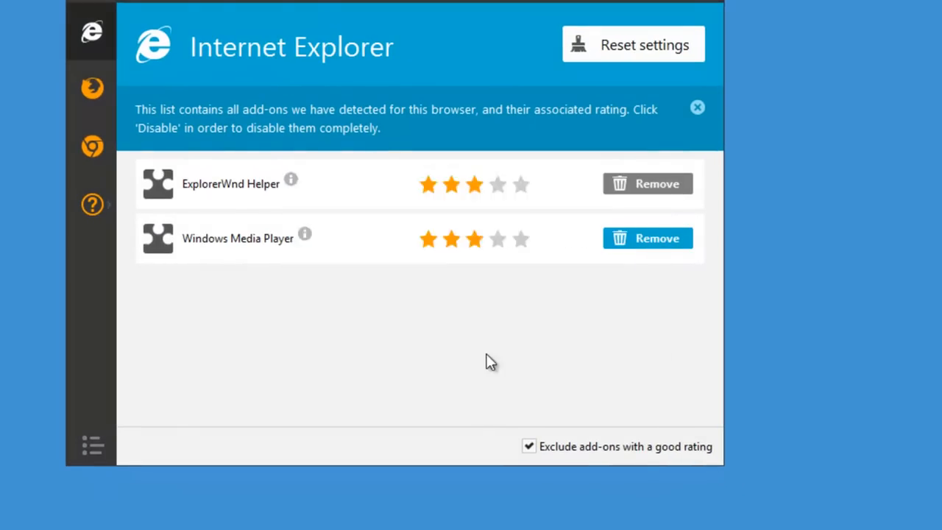
left_click(647, 238)
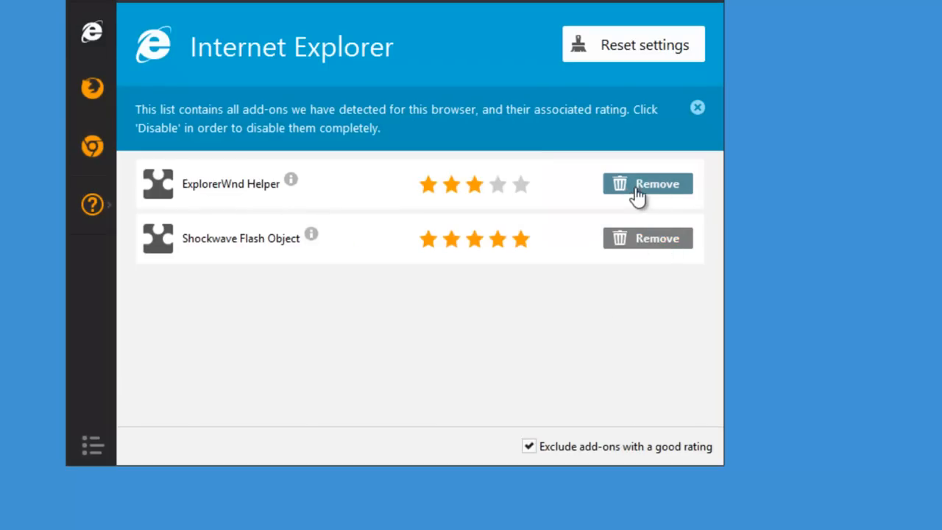
left_click(647, 183)
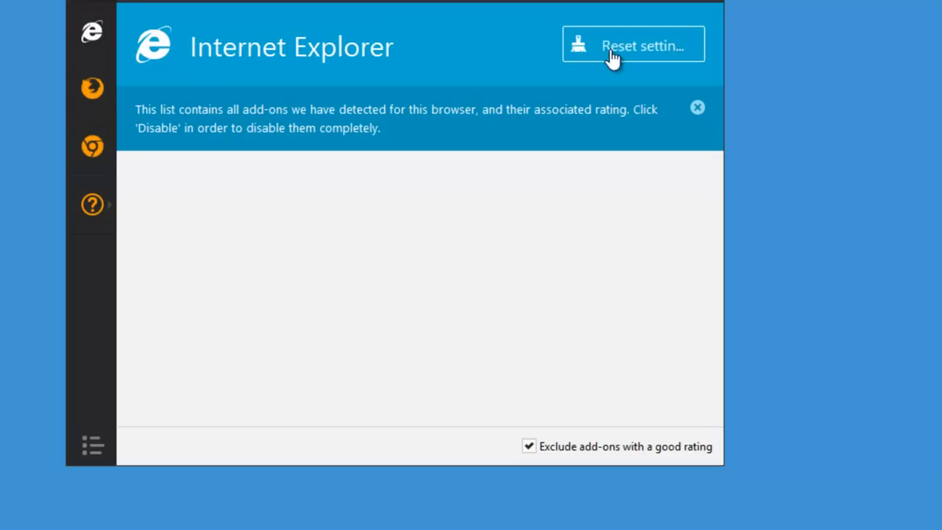
Reset Internet Explorer to original settings with Complete free cleanup and dismiss the completion messages.
left_click(633, 44)
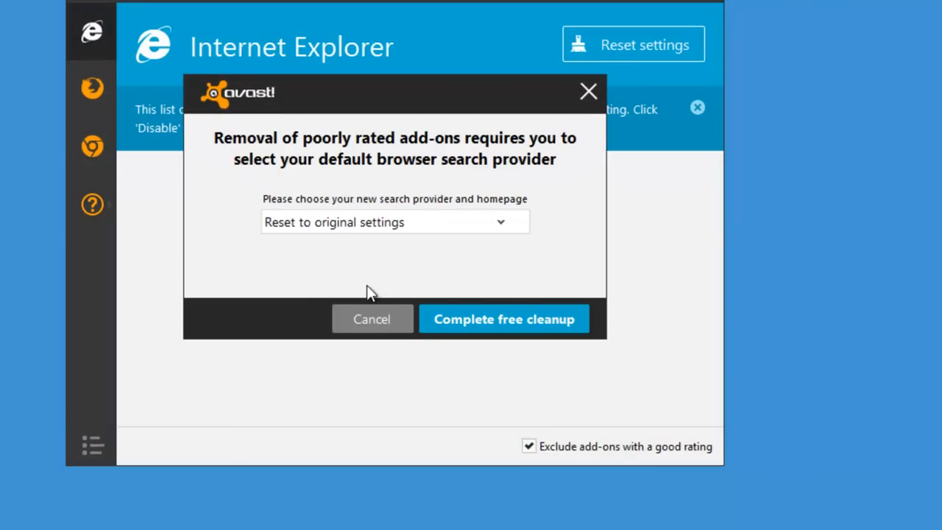
left_click(503, 318)
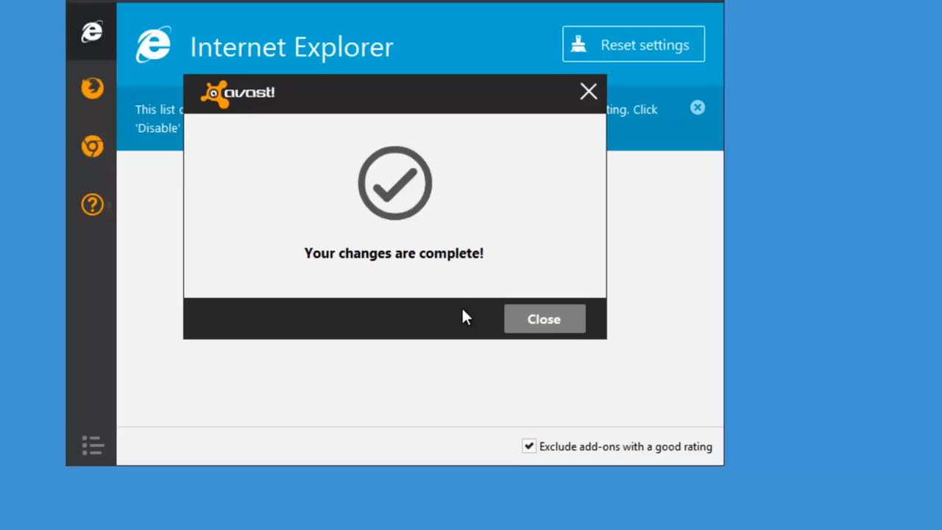
left_click(544, 318)
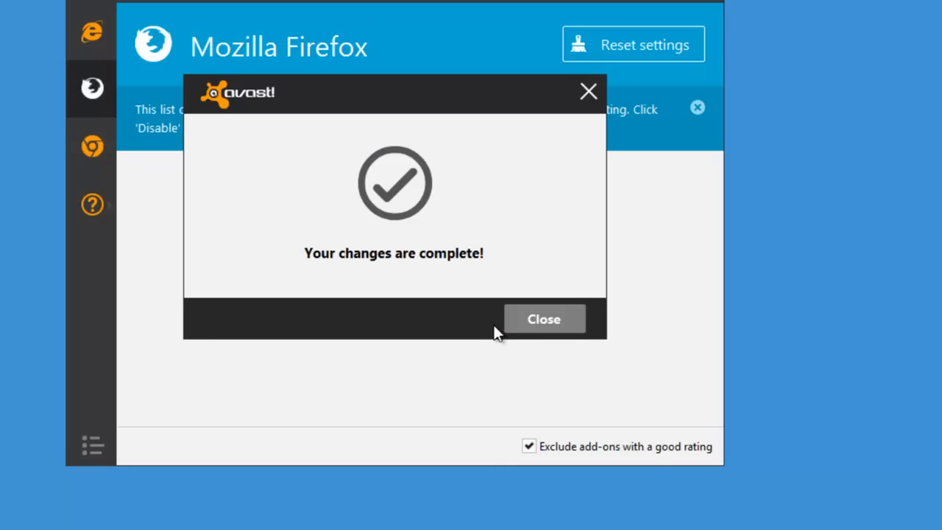
left_click(545, 318)
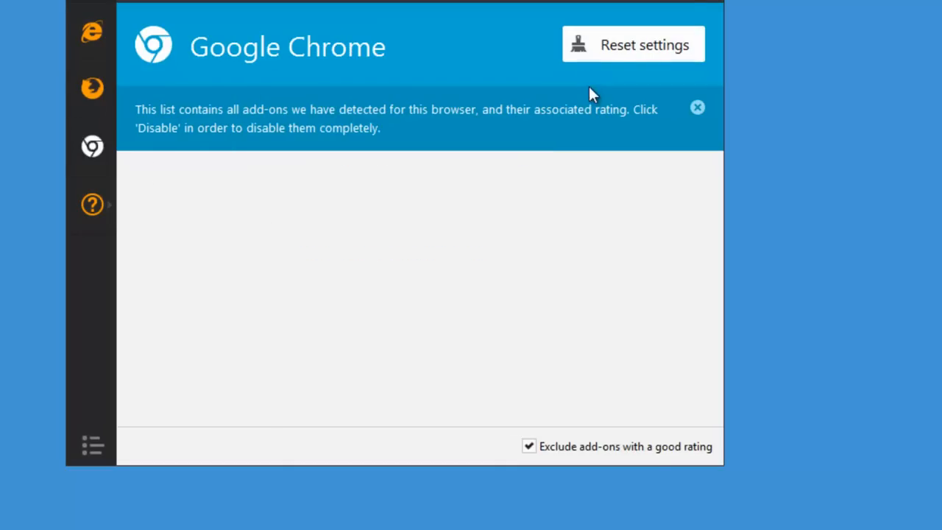
Reset Chrome to original settings and run its Complete free cleanup.
left_click(500, 221)
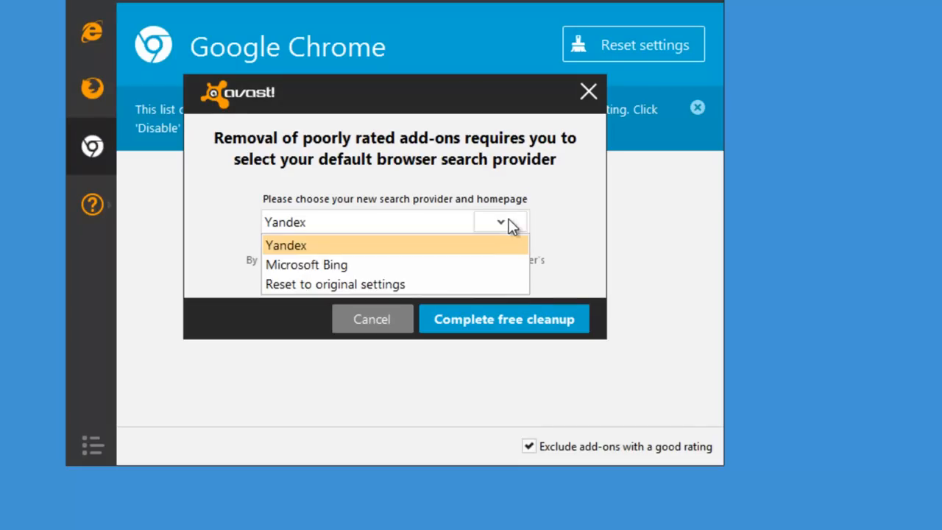
left_click(334, 284)
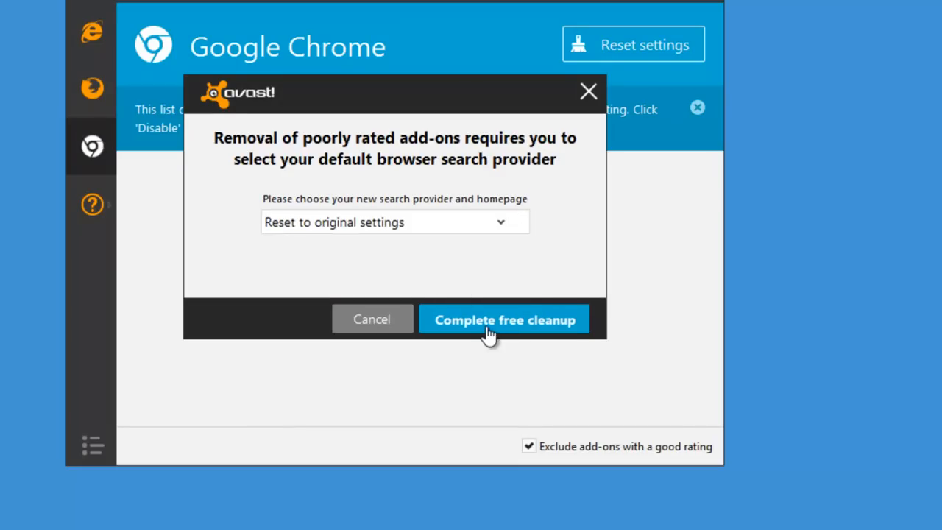
left_click(504, 319)
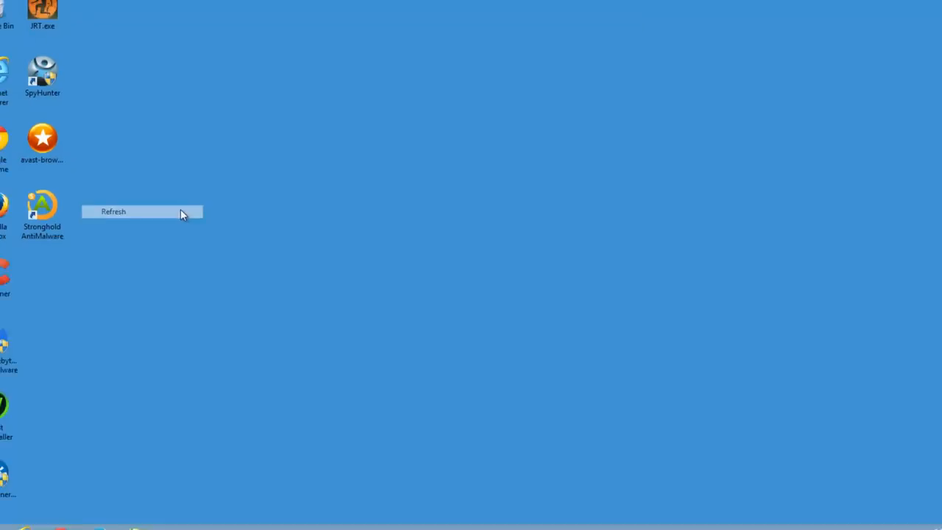
Refresh the desktop and inspect the Internet Explorer shortcut's Properties target.
left_click(113, 212)
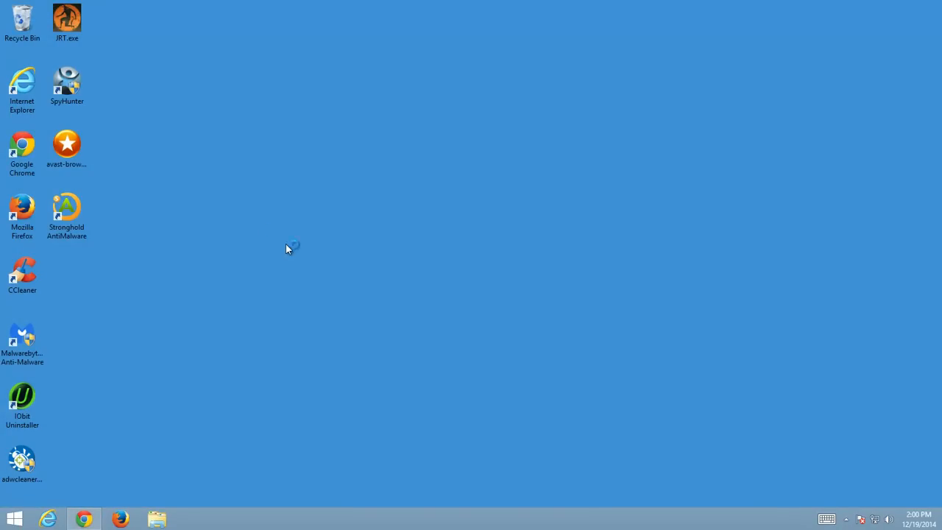
mouse_move(23, 218)
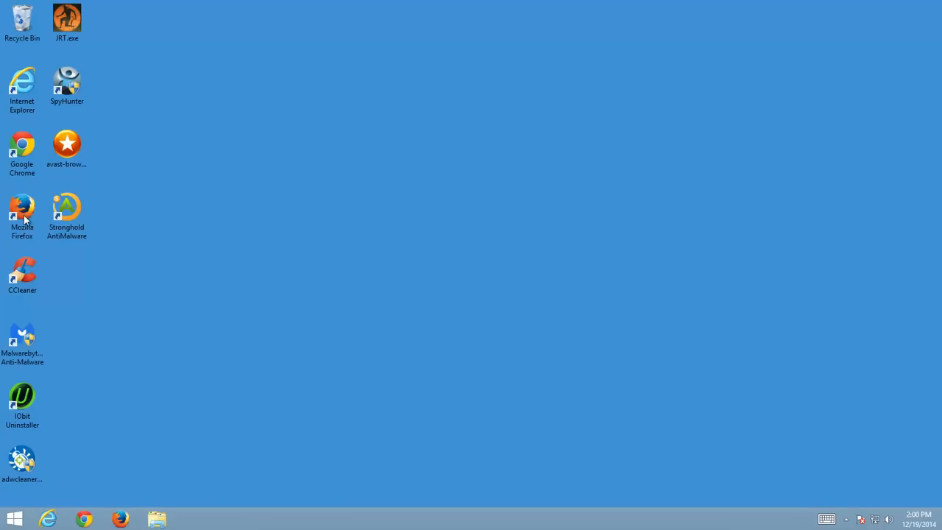
right_click(22, 82)
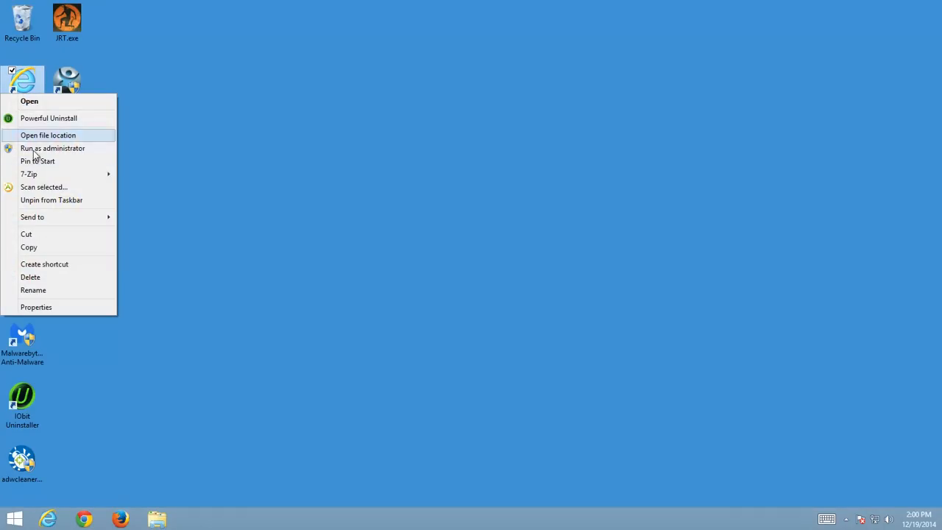
left_click(35, 307)
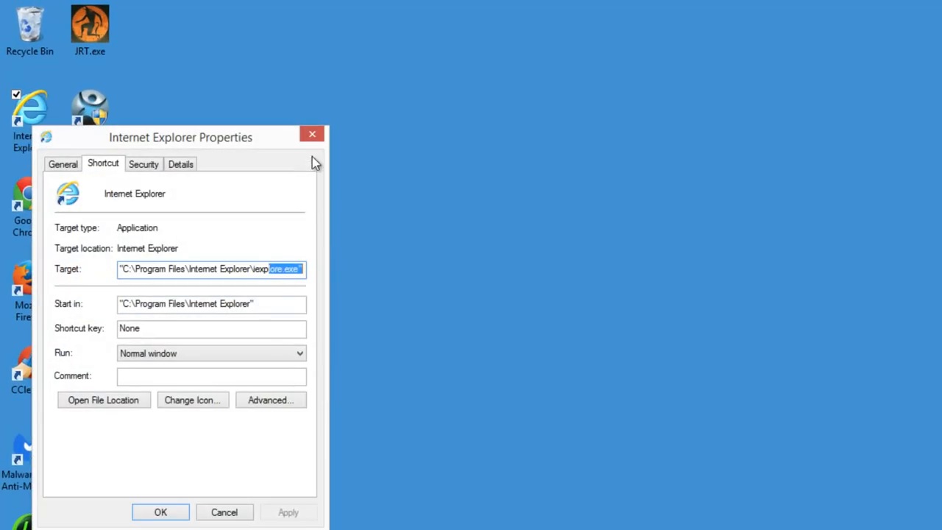
Verify the Chrome and Firefox shortcut targets end at their .exe files and close Properties.
right_click(30, 192)
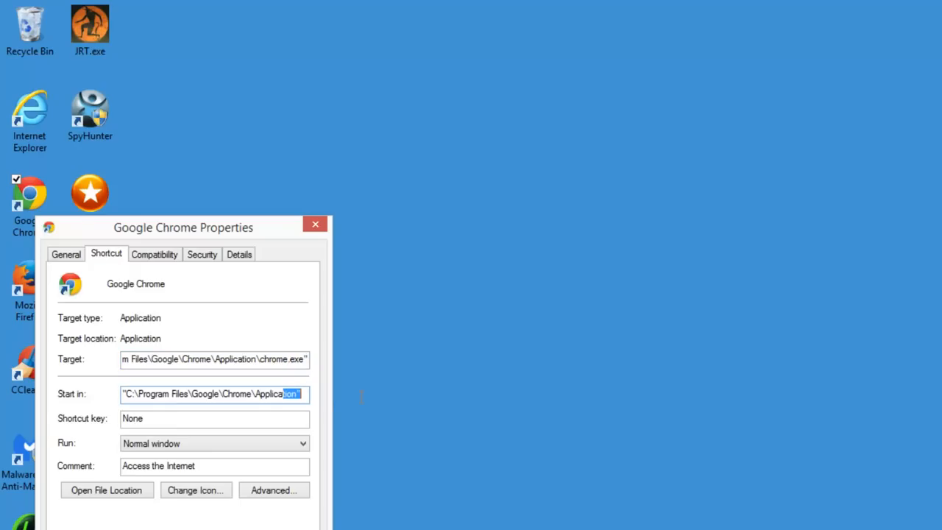
left_click(65, 253)
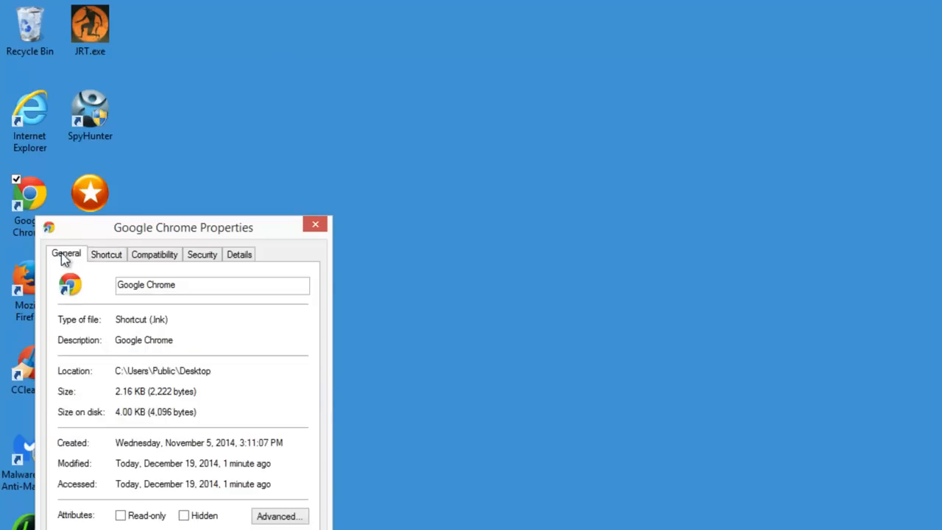
left_click(106, 253)
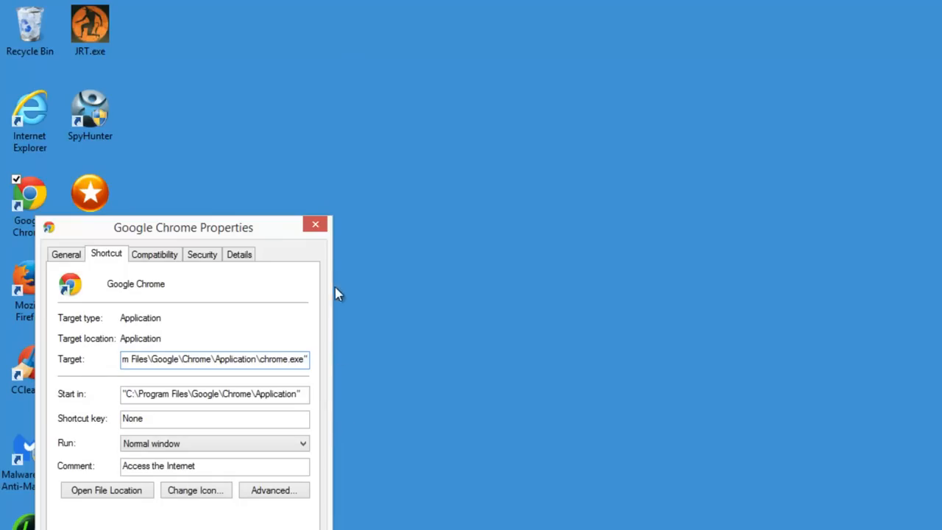
left_click(314, 223)
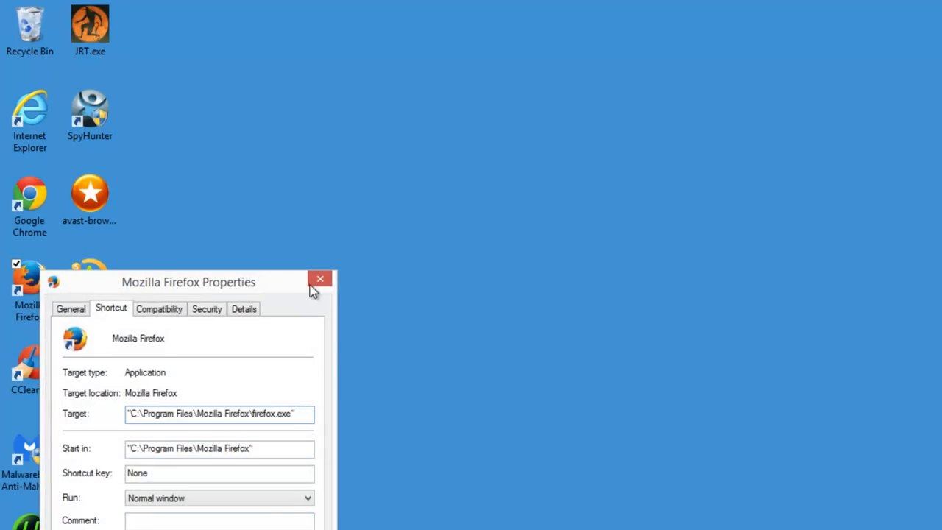
left_click(319, 279)
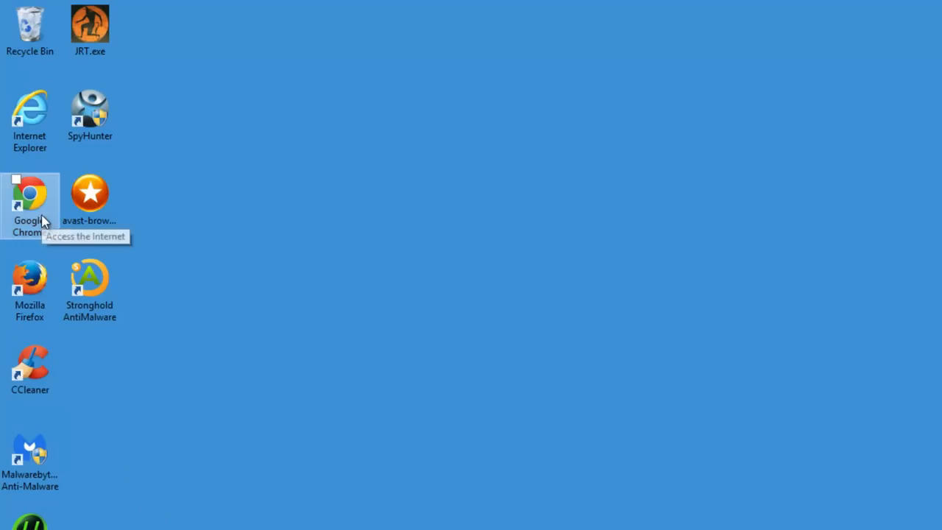
Launch Chrome maximized and set both On startup and Home page to the New Tab page.
double_click(29, 193)
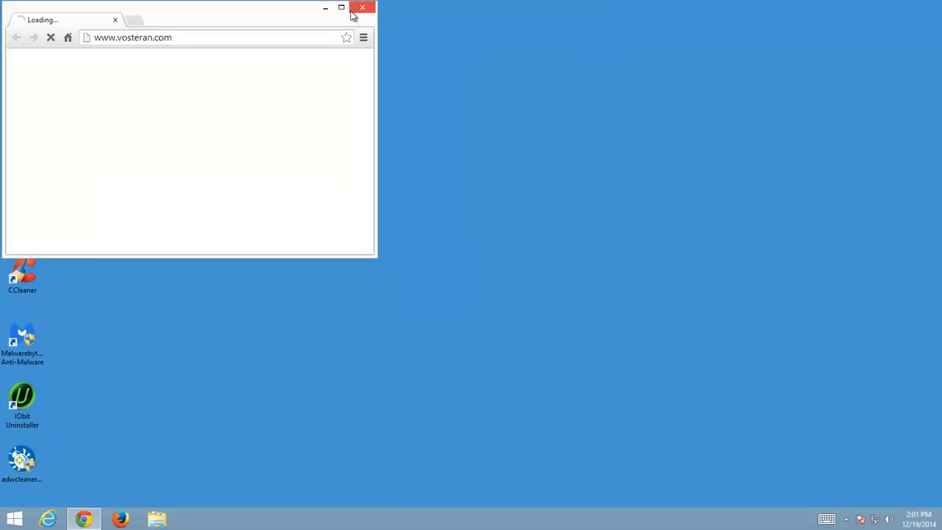
left_click(342, 7)
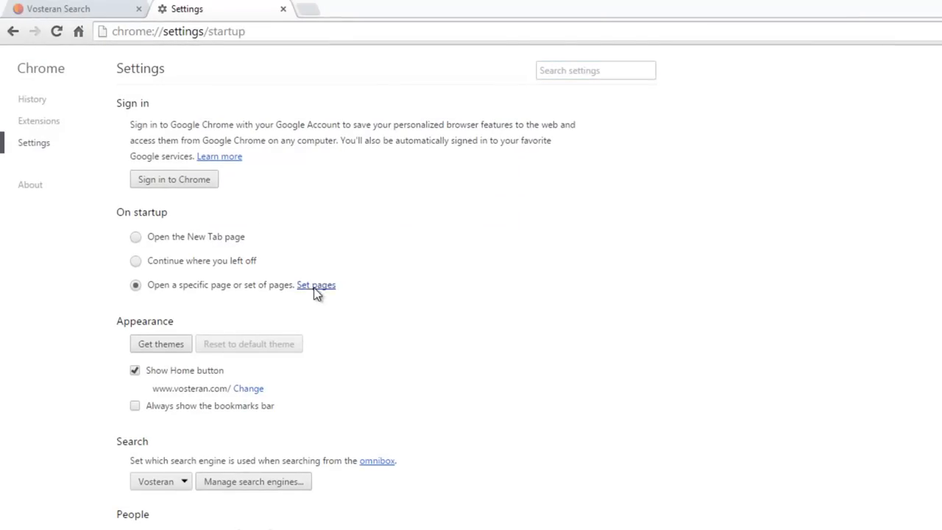
left_click(315, 286)
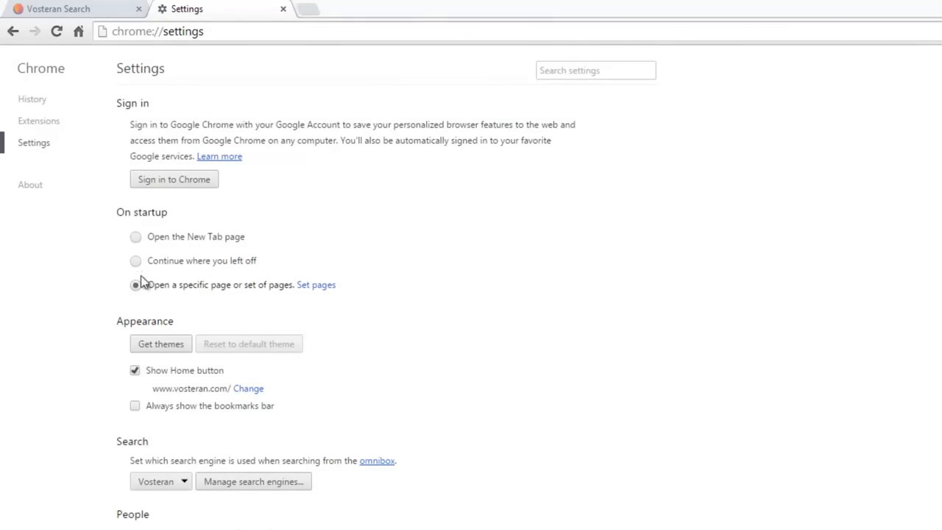
left_click(135, 236)
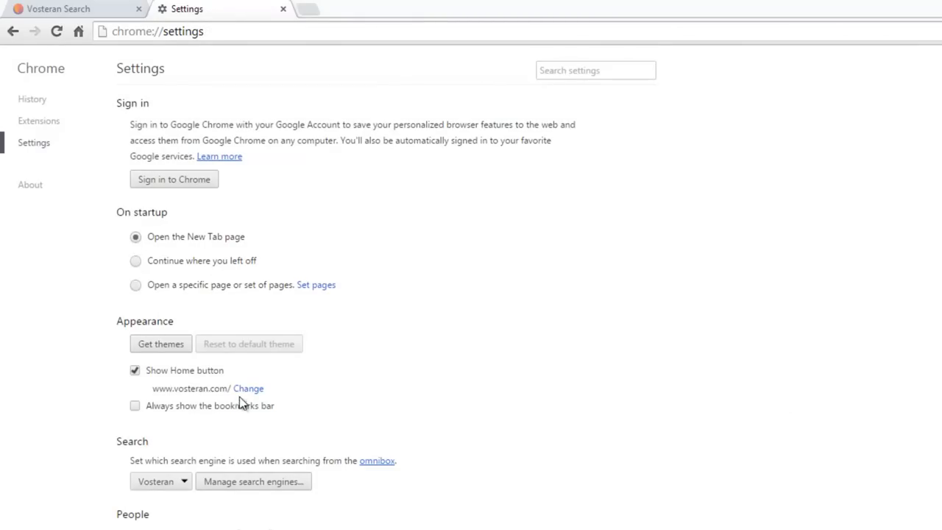
left_click(247, 388)
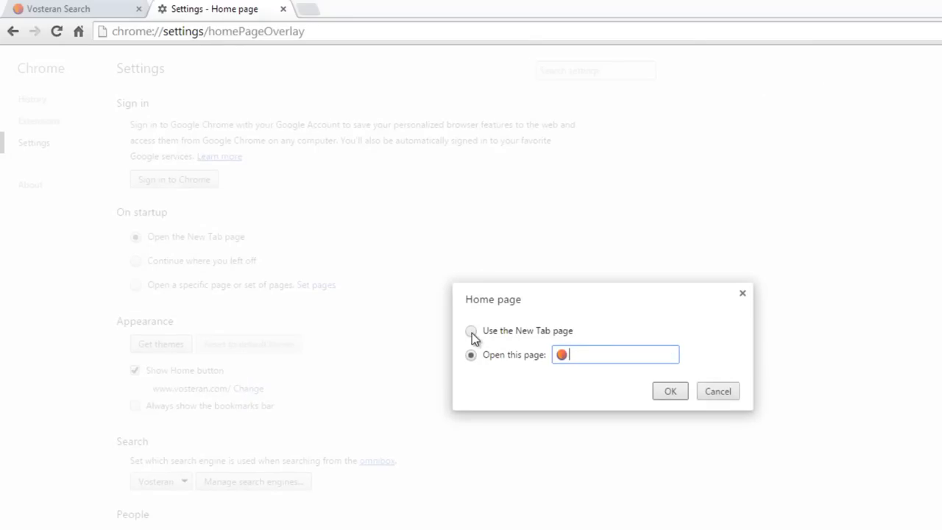
left_click(668, 392)
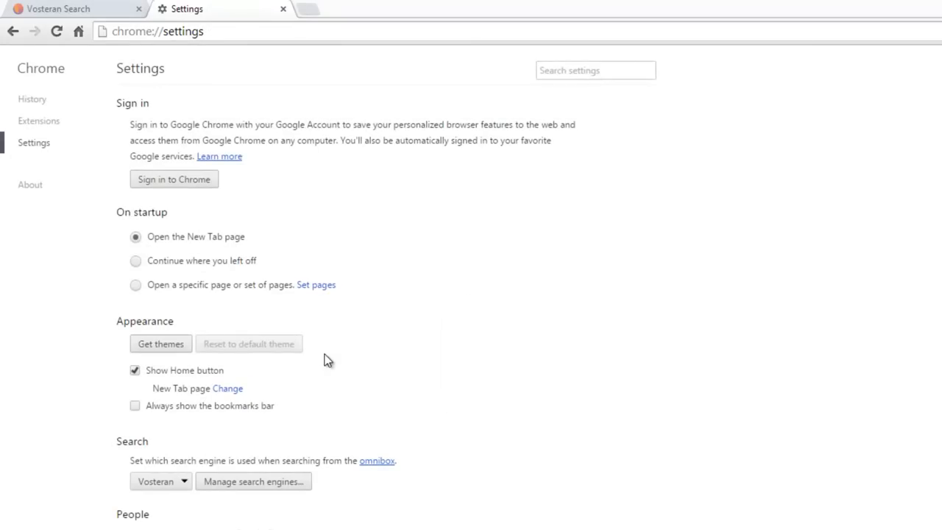
In Manage search engines, make Google the default instead of Vosteran and close the dialog.
left_click(253, 480)
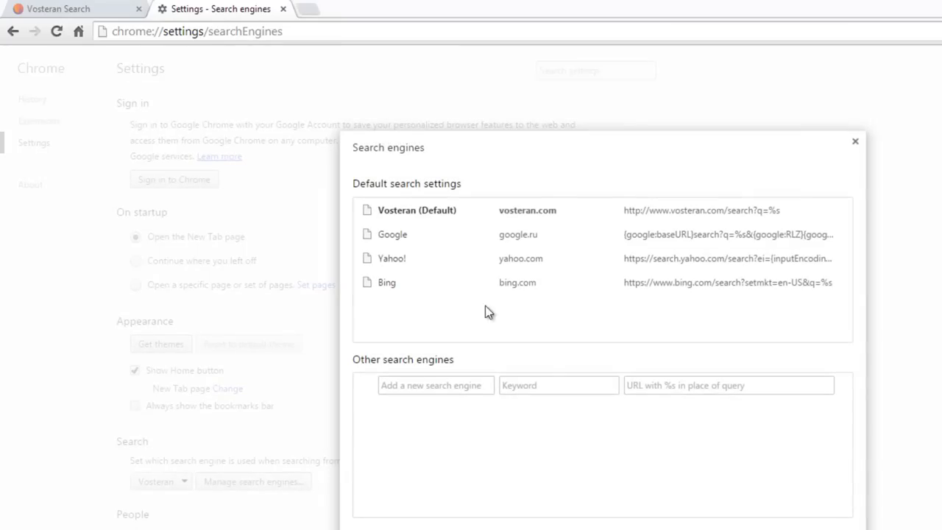
mouse_move(669, 235)
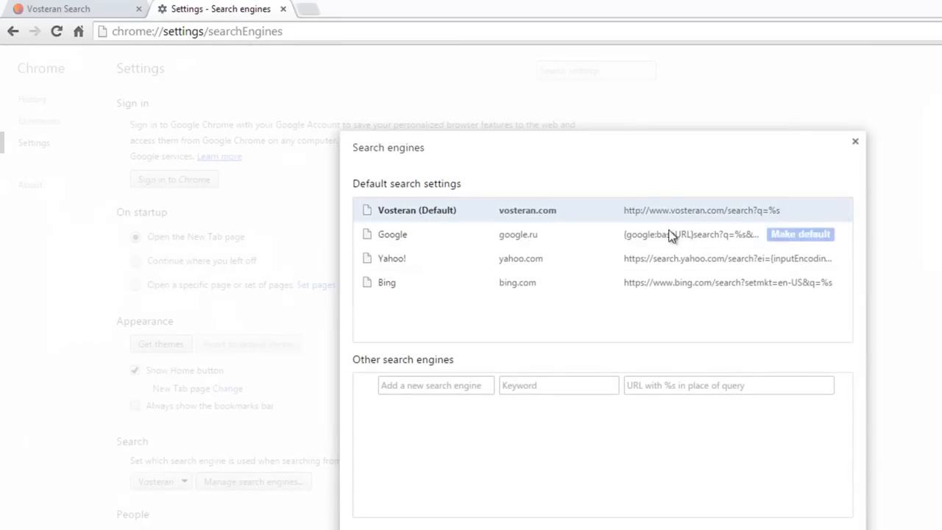
left_click(801, 234)
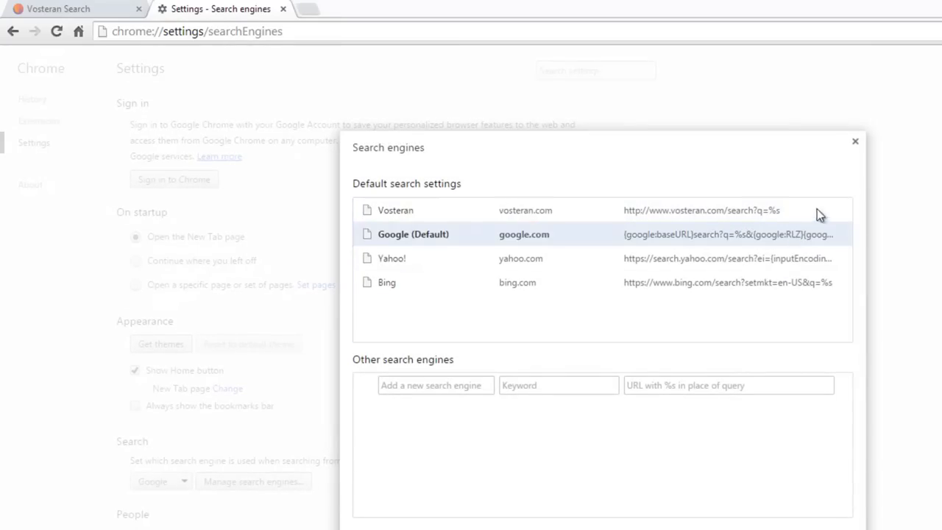
left_click(855, 141)
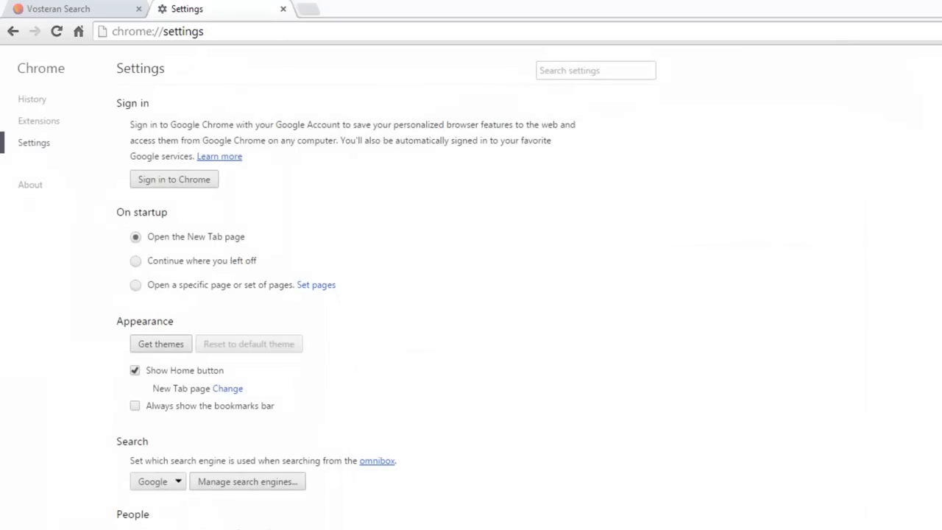